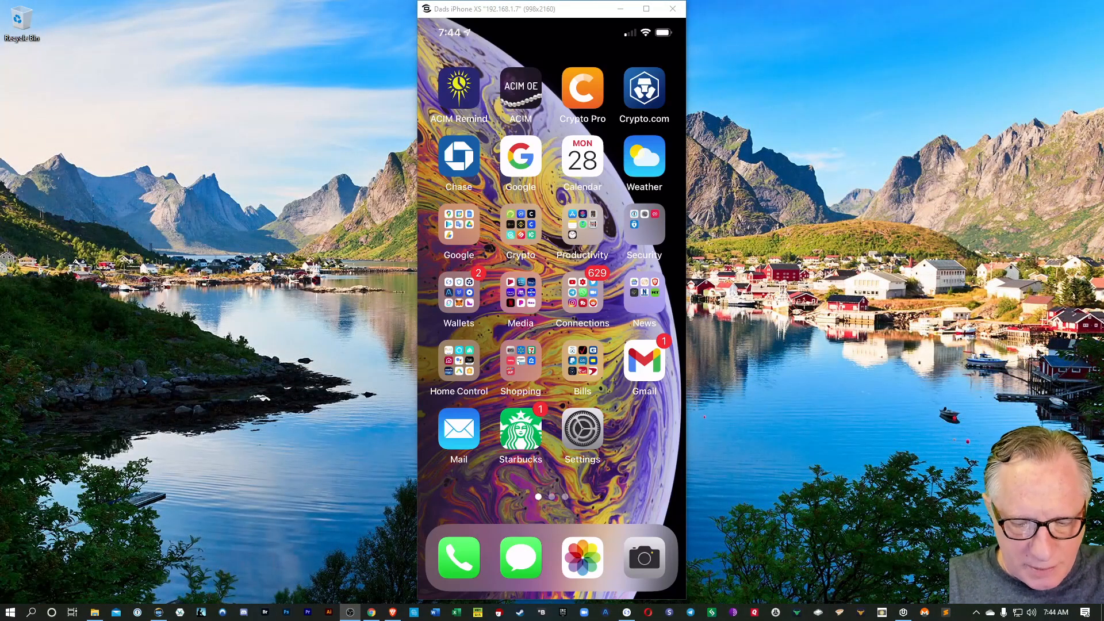
# Launch Crypto.com, open Bitcoin's price details, then unstar and re-star it
pyautogui.click(643, 90)
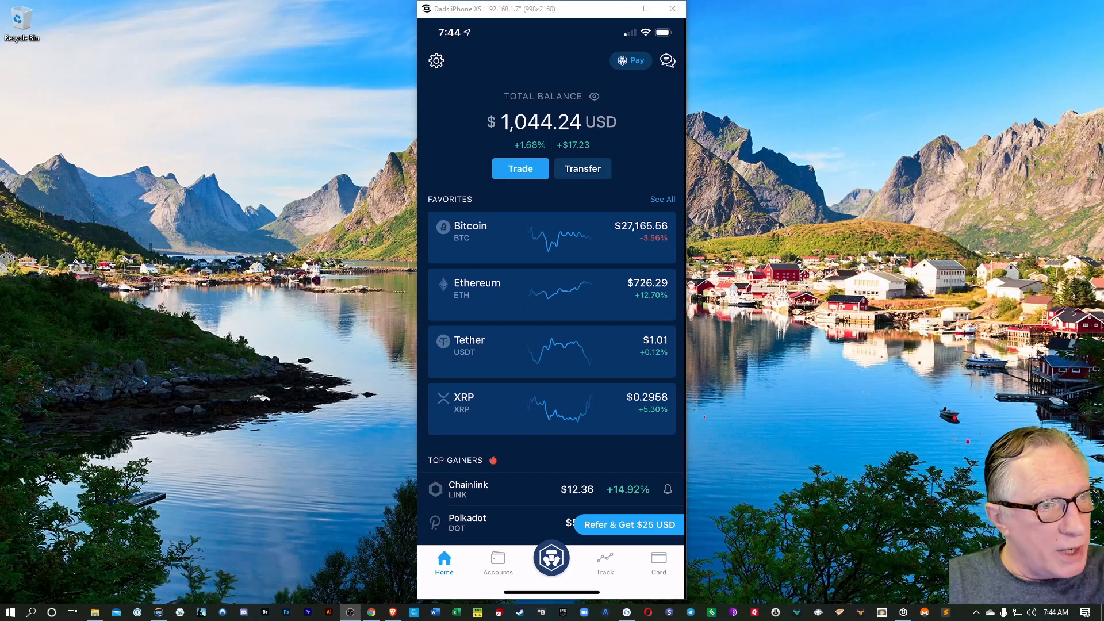
pyautogui.click(551, 236)
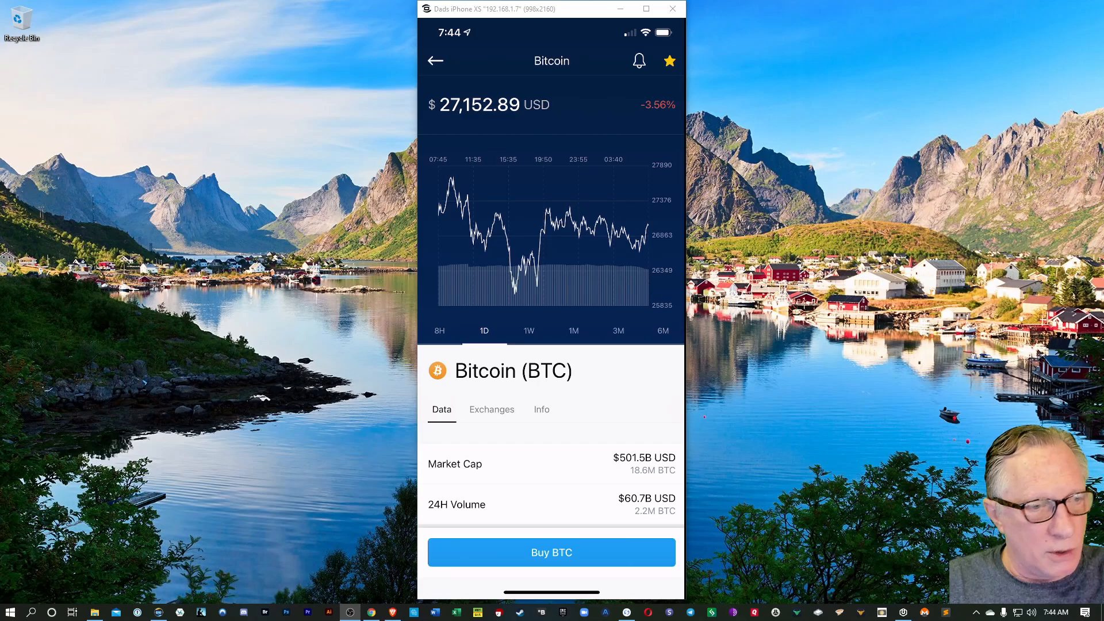
pyautogui.click(669, 61)
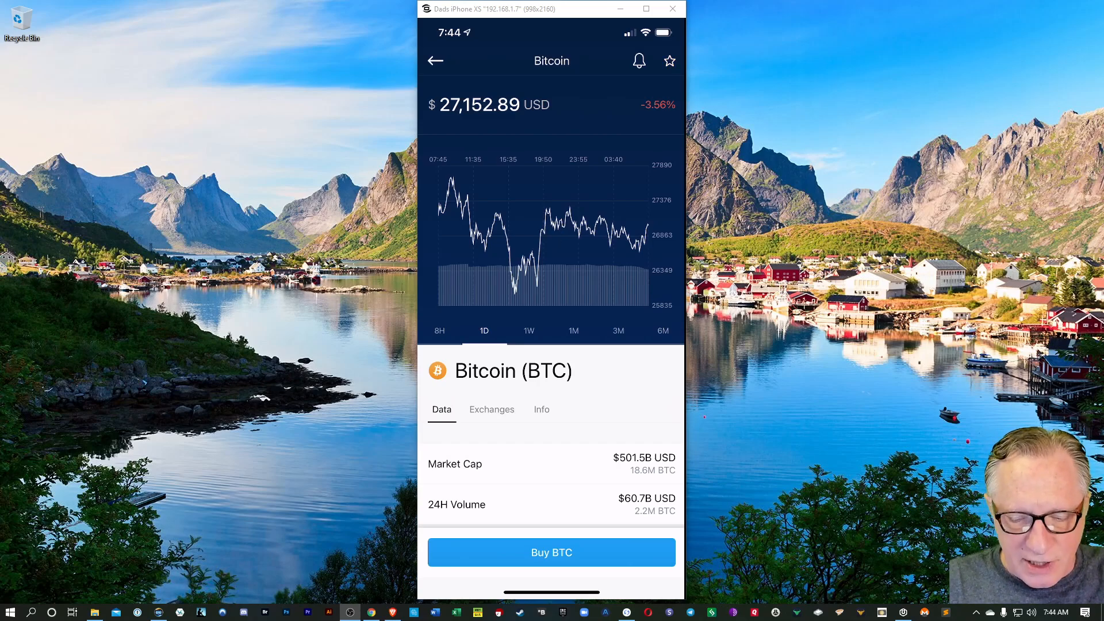
pyautogui.click(668, 60)
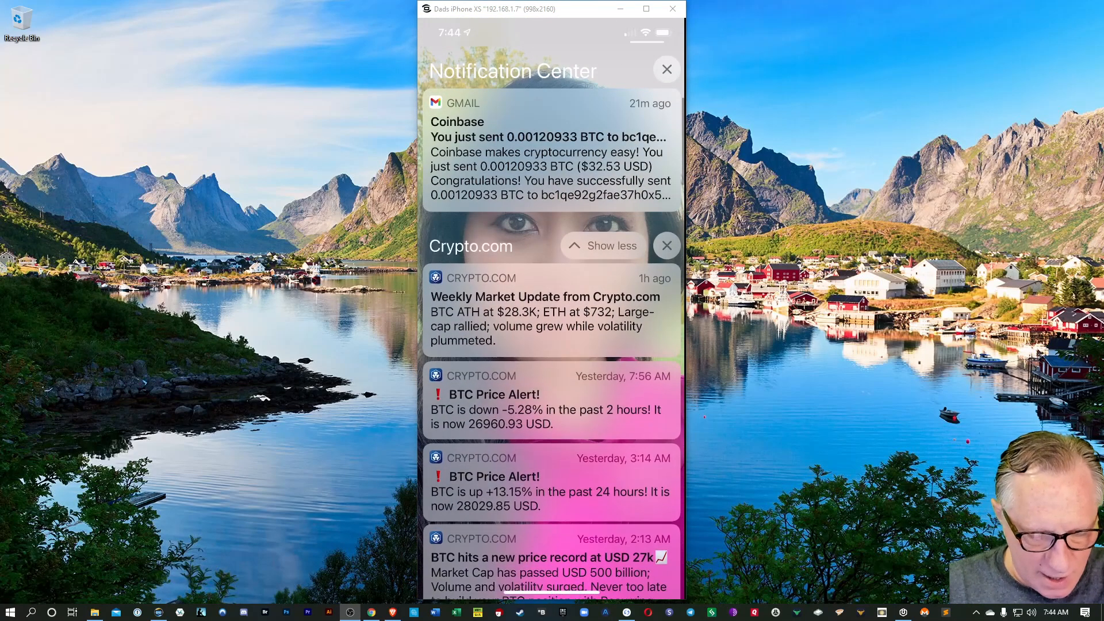
# Scroll down through the notification list
pyautogui.scroll(-3)
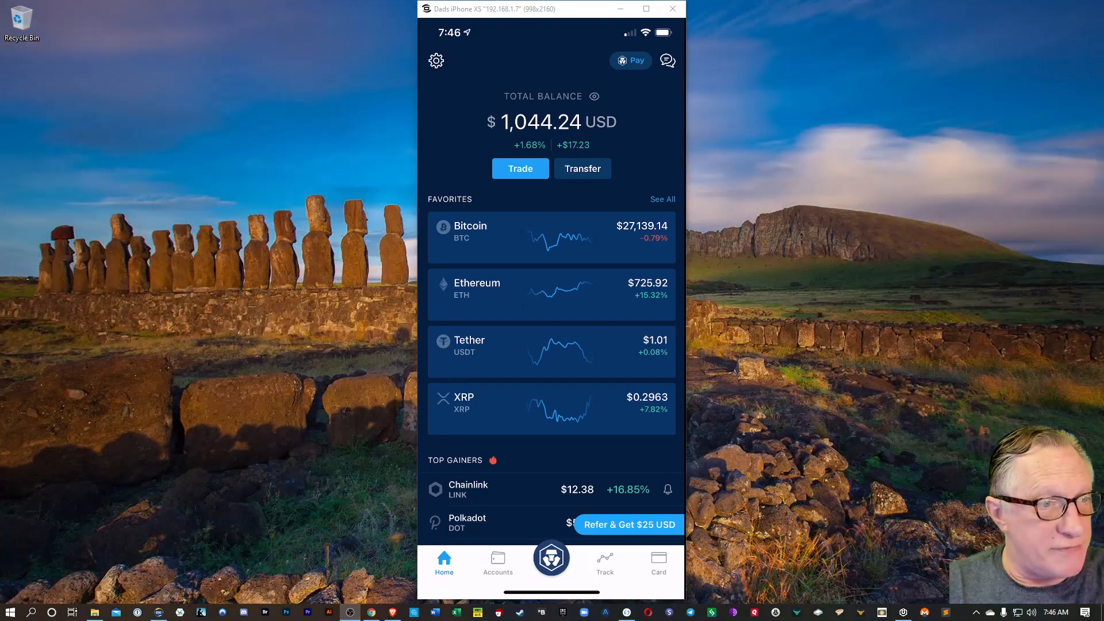
pyautogui.click(552, 294)
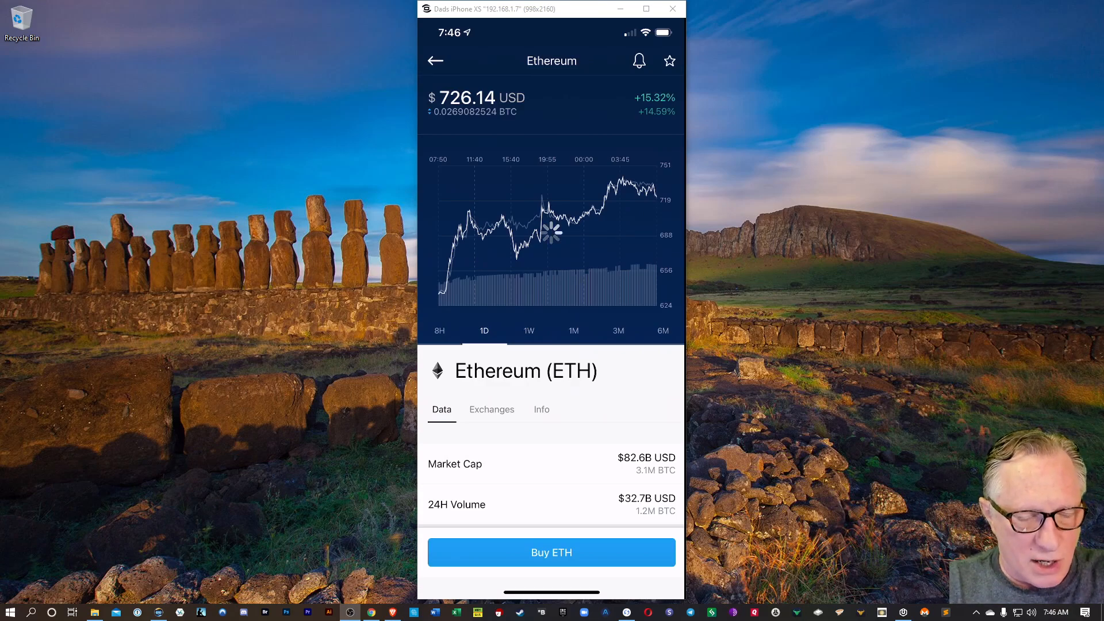
pyautogui.click(436, 60)
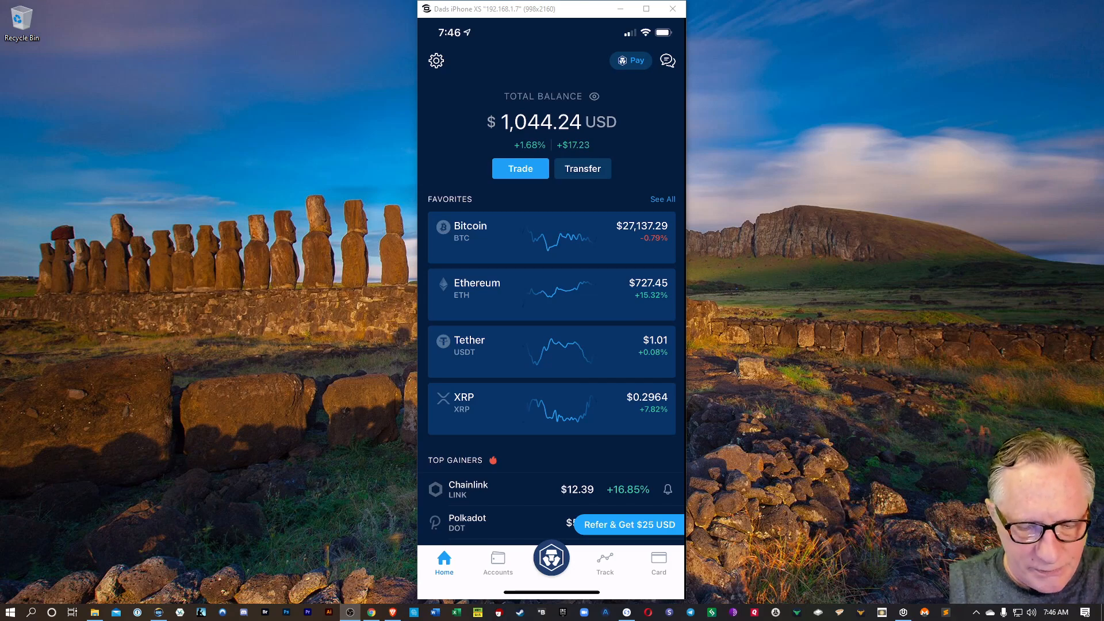
# Find Cardano in the tracked coin list and star it as a favorite
pyautogui.click(604, 563)
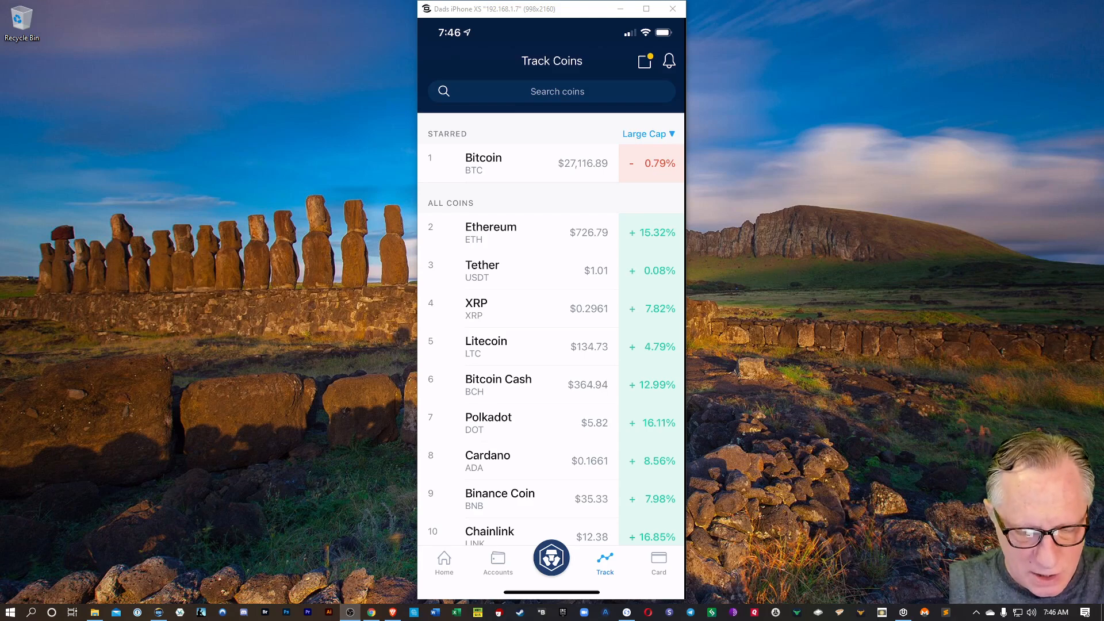
pyautogui.scroll(-3)
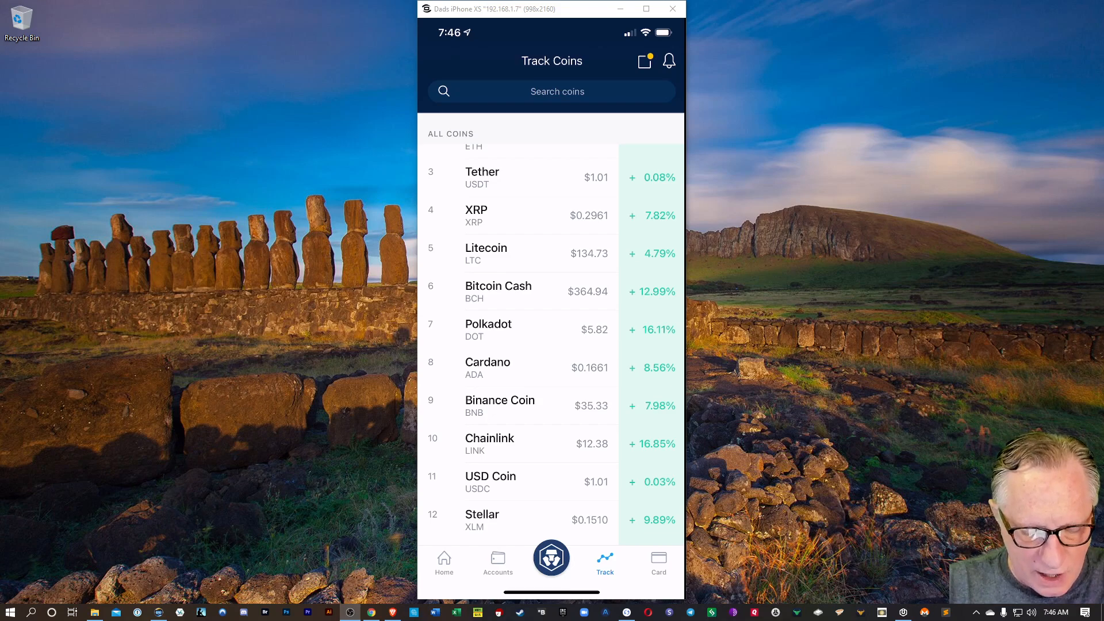
pyautogui.click(487, 367)
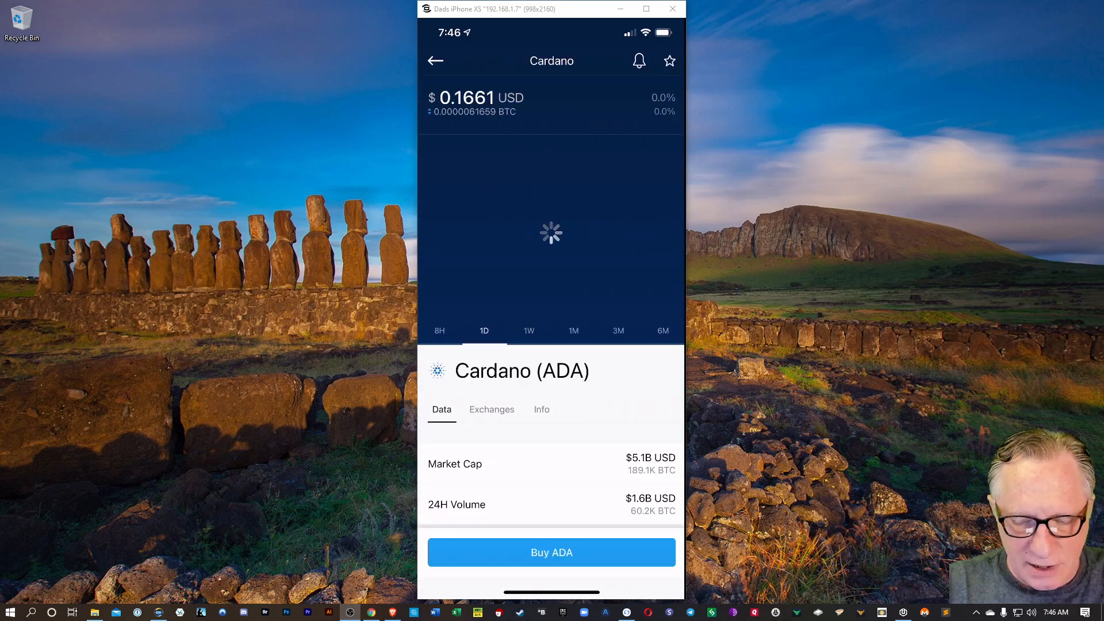
pyautogui.click(668, 60)
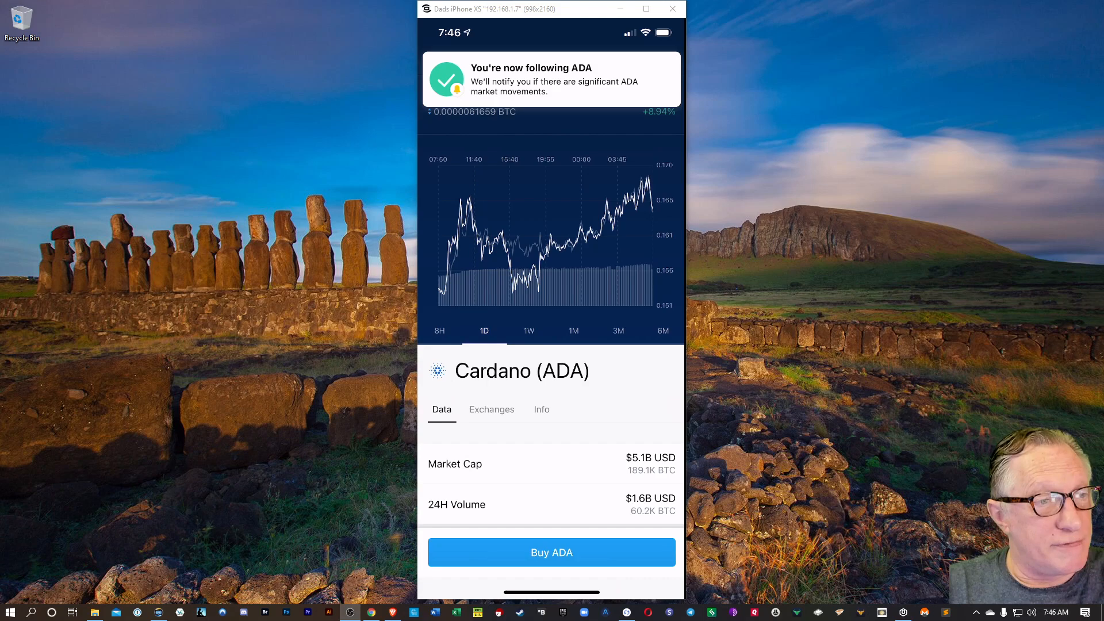
# Scroll back through the coin list to Zilliqa and star it
pyautogui.click(604, 564)
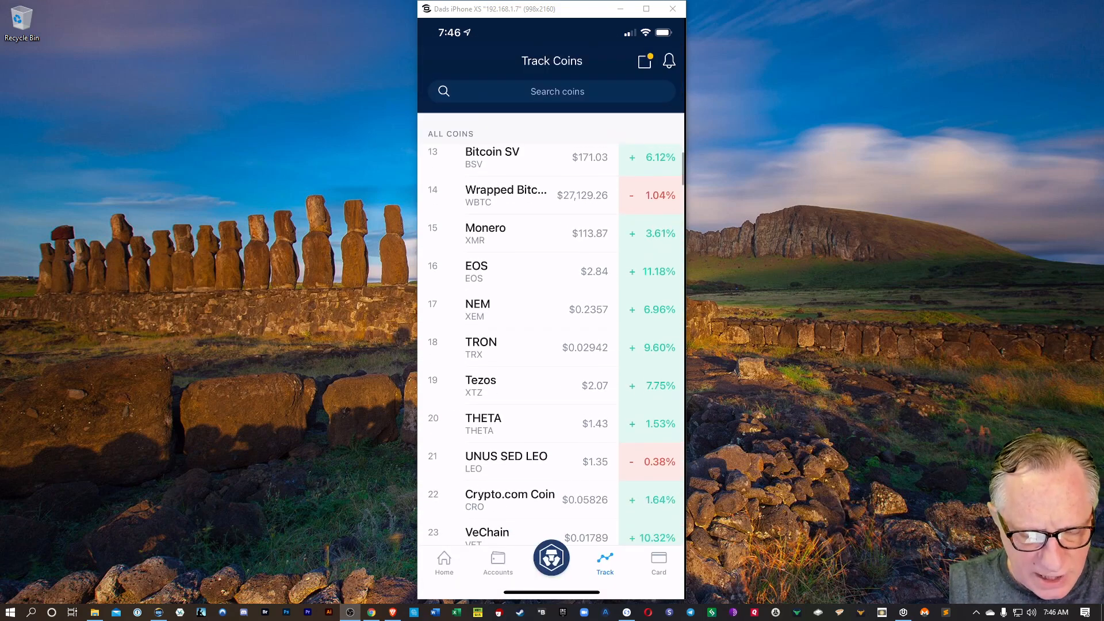
pyautogui.scroll(-3)
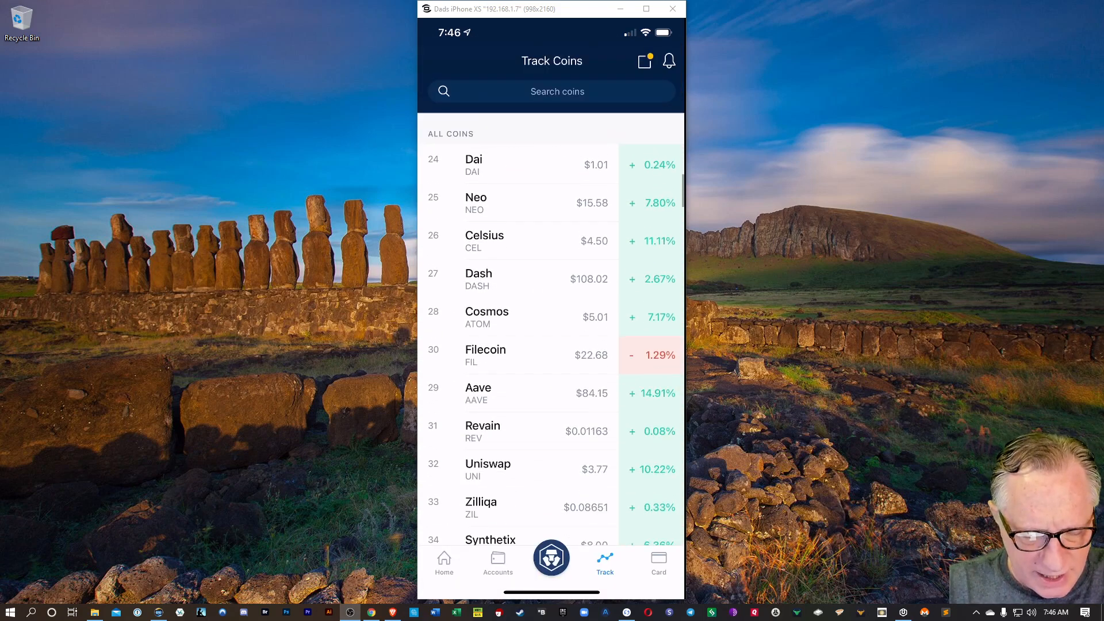
pyautogui.scroll(-3)
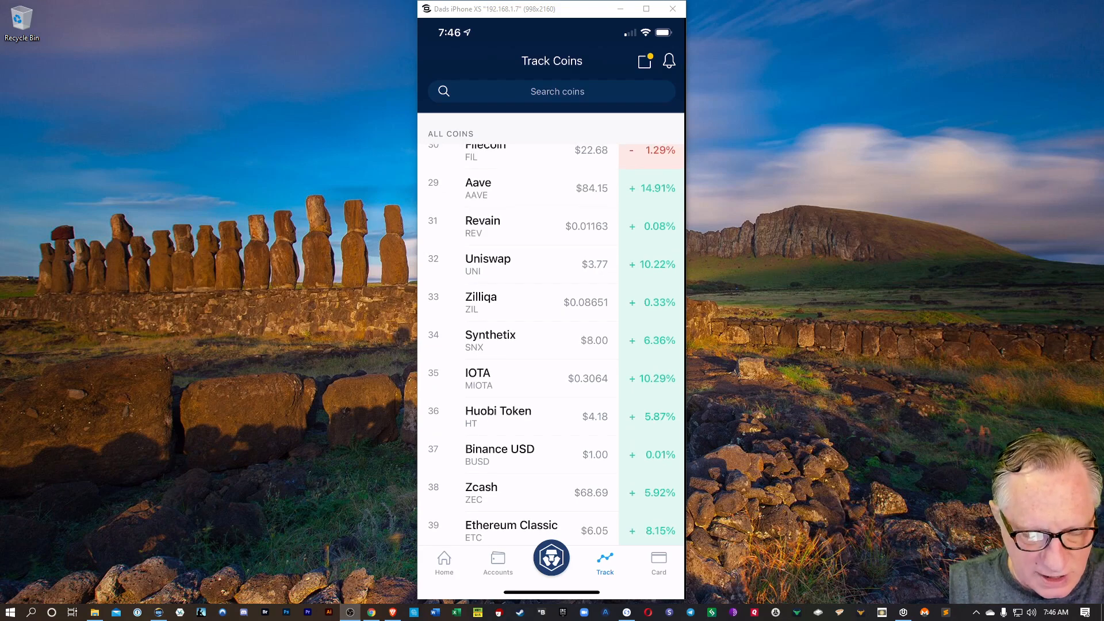
pyautogui.click(493, 302)
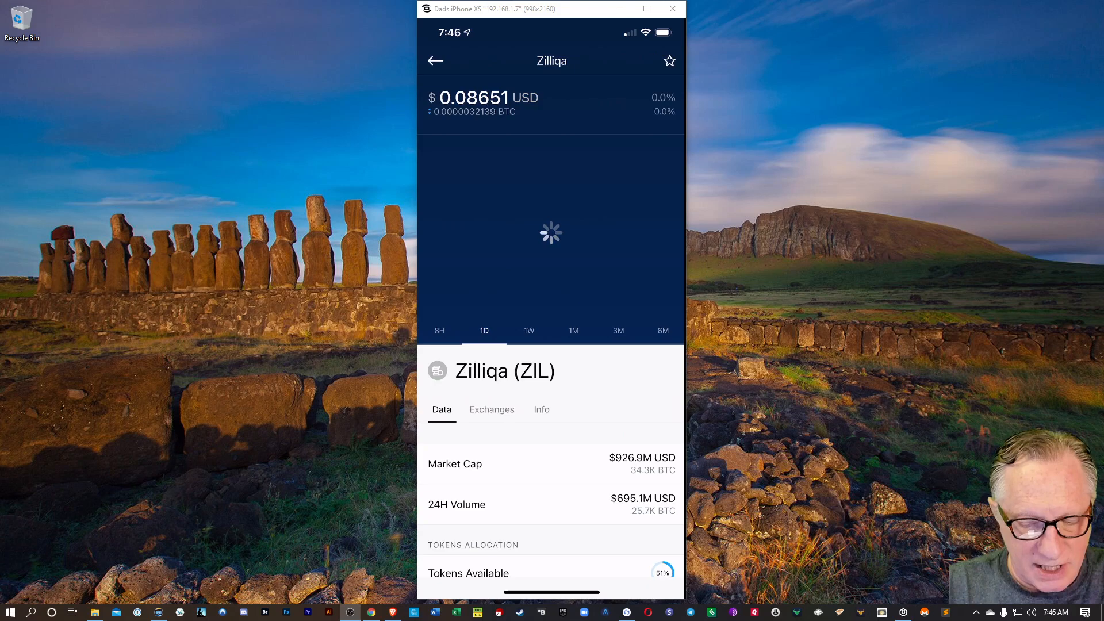
pyautogui.click(668, 61)
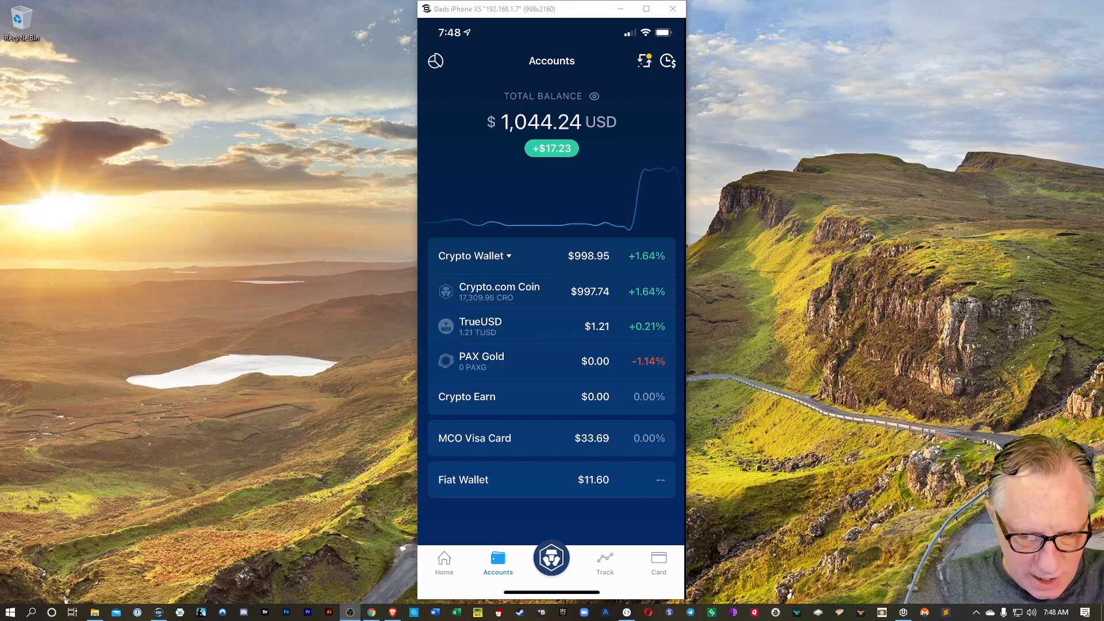
# Create an Ethereum target price alert at $750 from the price alerts list
pyautogui.click(604, 560)
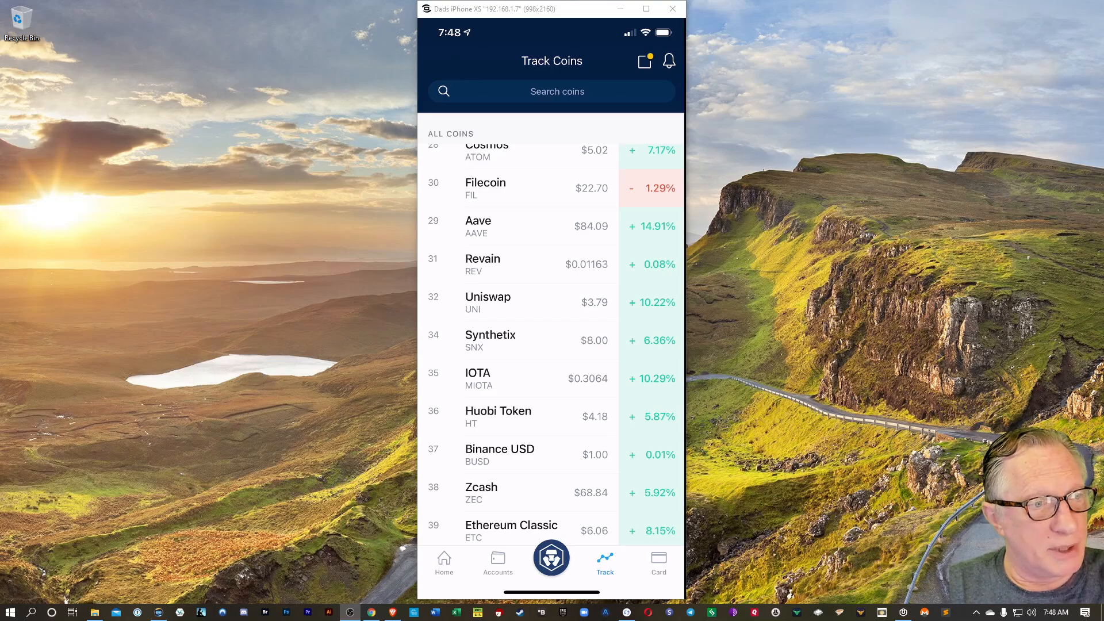
pyautogui.click(669, 62)
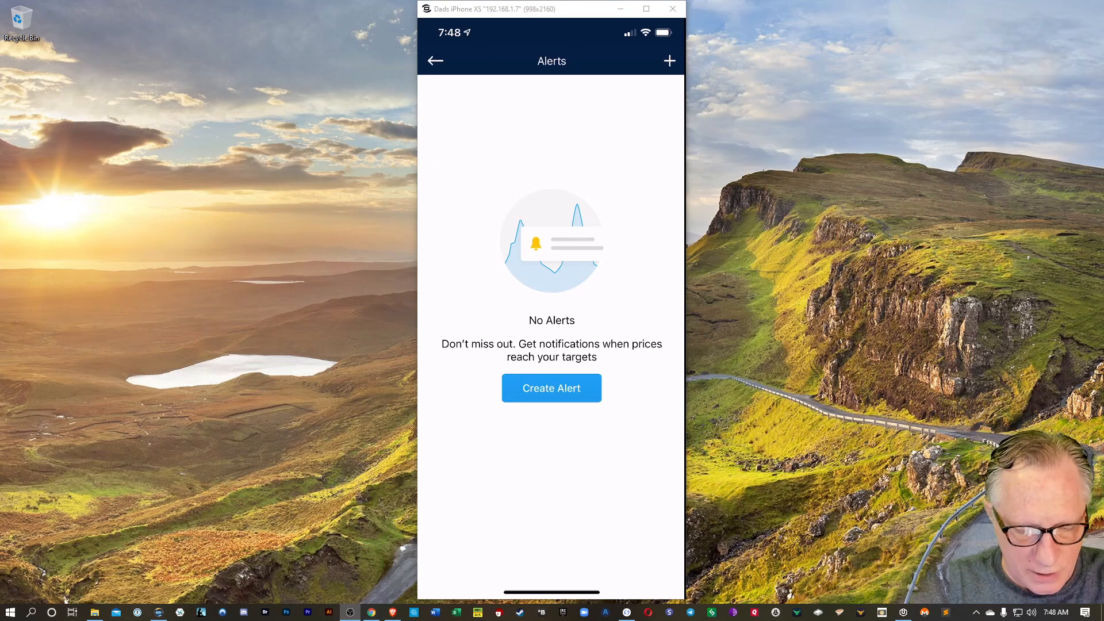
pyautogui.click(551, 388)
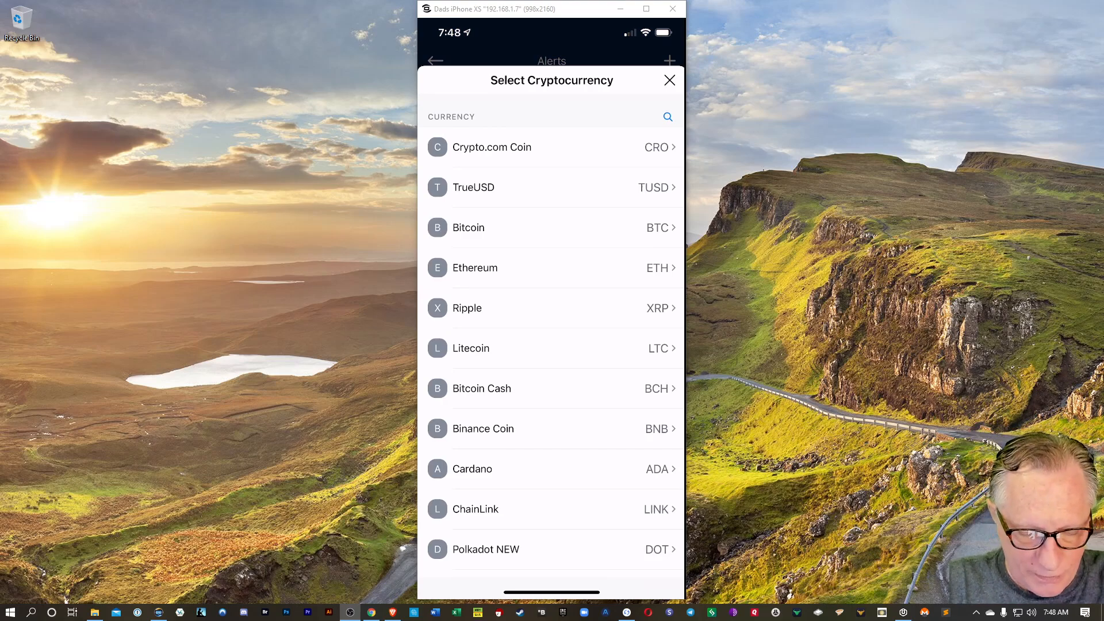
pyautogui.click(475, 267)
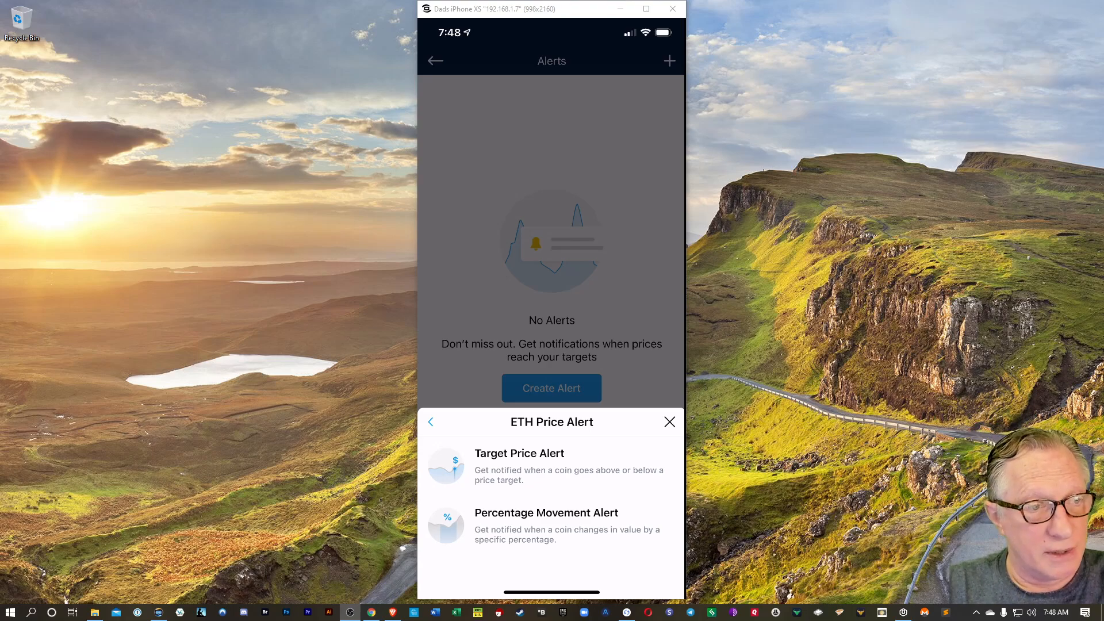
pyautogui.click(519, 453)
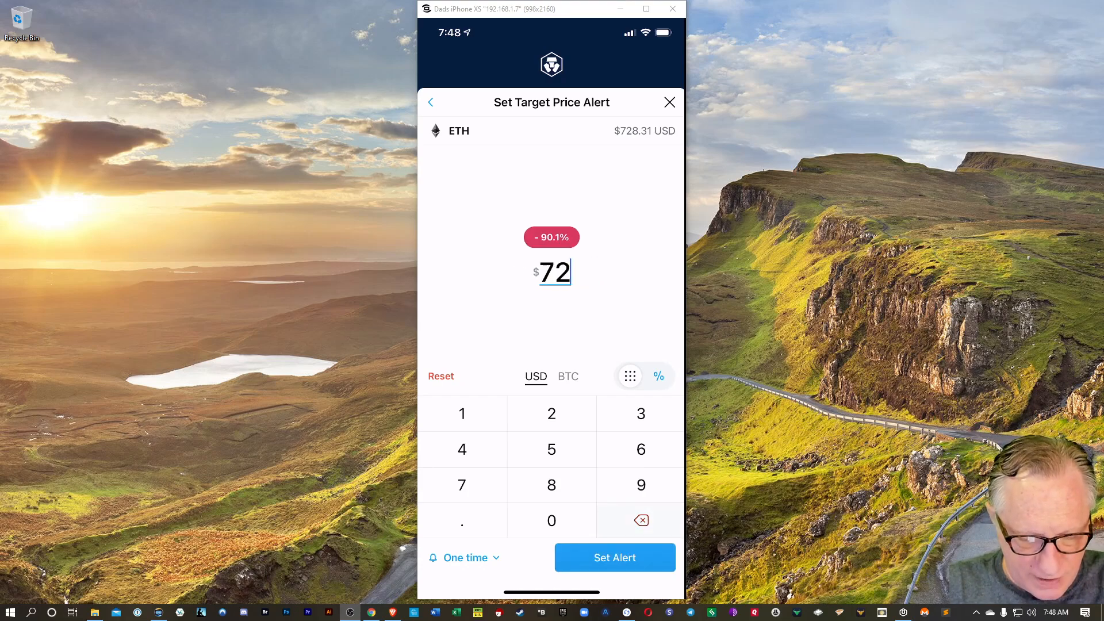
pyautogui.click(552, 520)
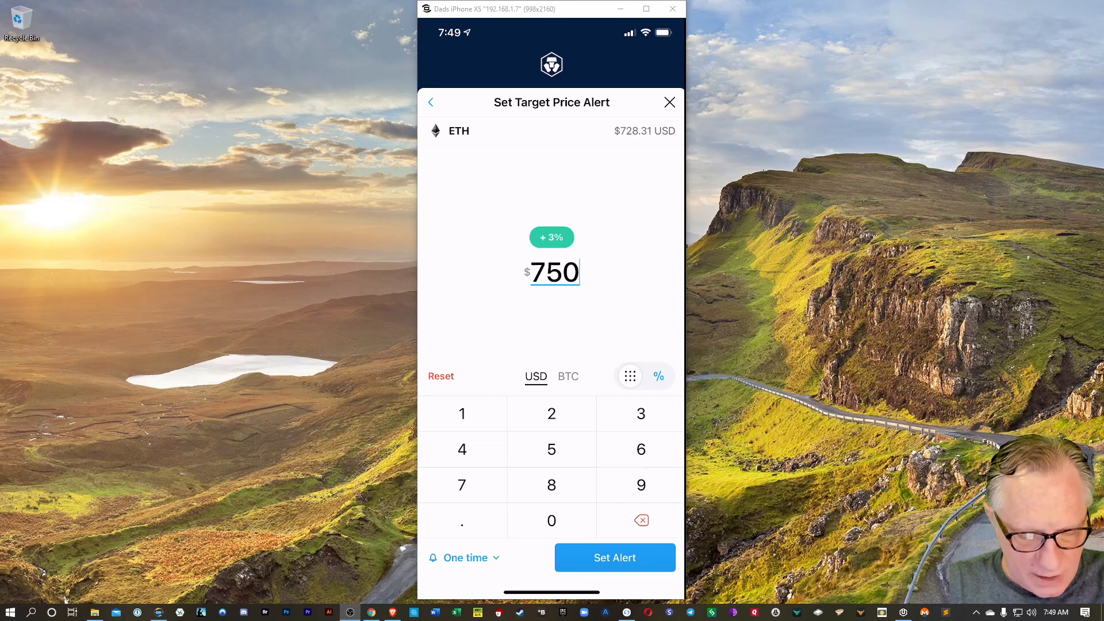
pyautogui.click(614, 557)
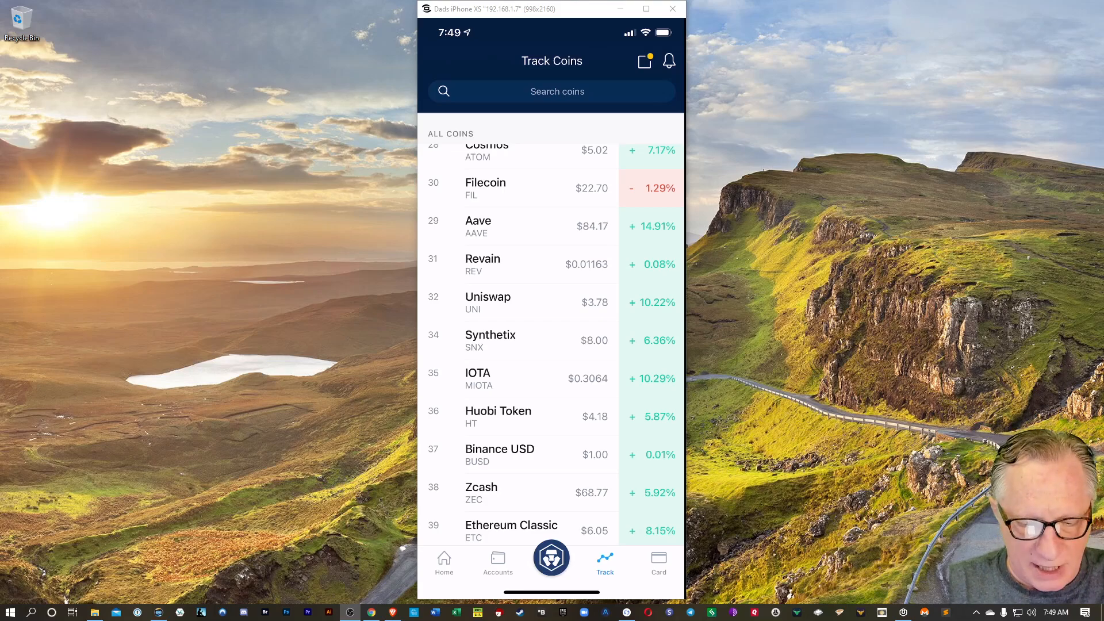
# Start an Enjin Coin percentage movement alert at +10% and open frequency options
pyautogui.click(668, 61)
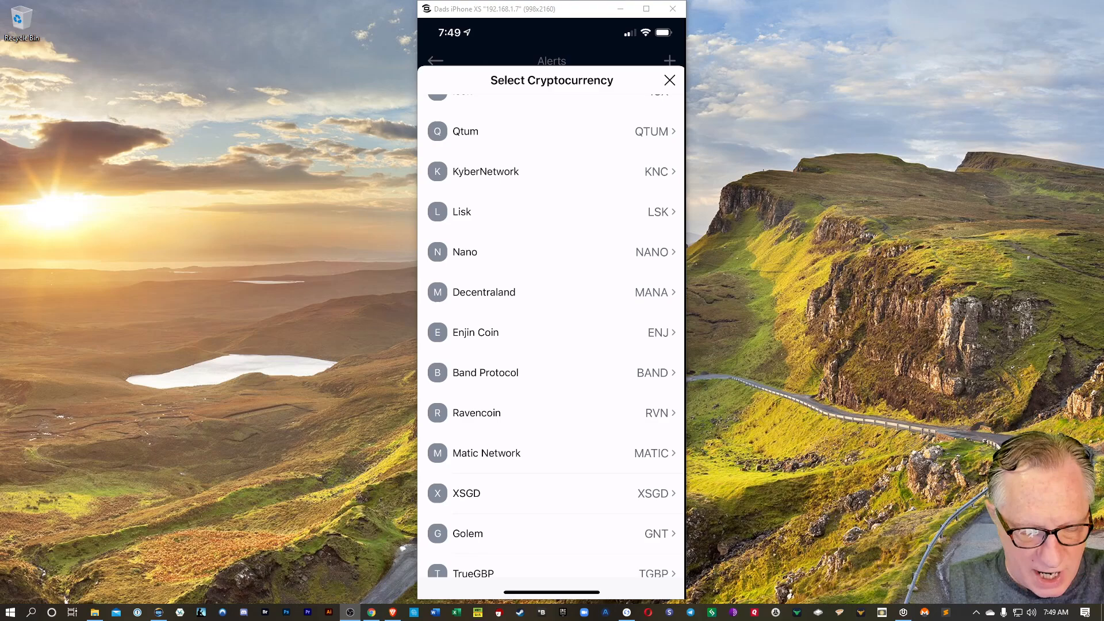
pyautogui.click(476, 333)
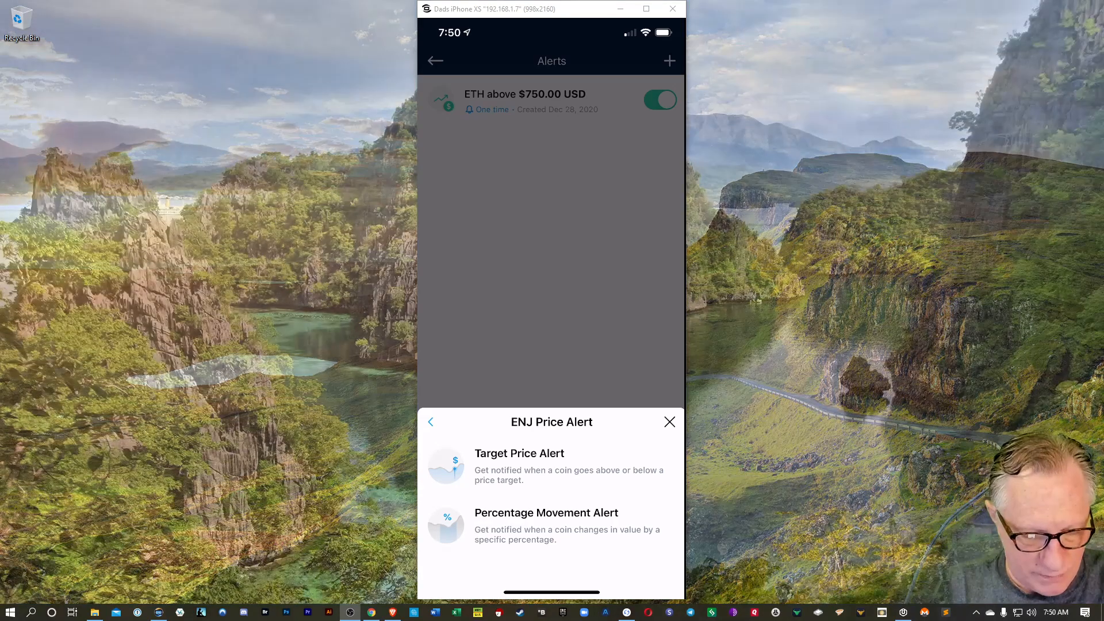
pyautogui.click(546, 525)
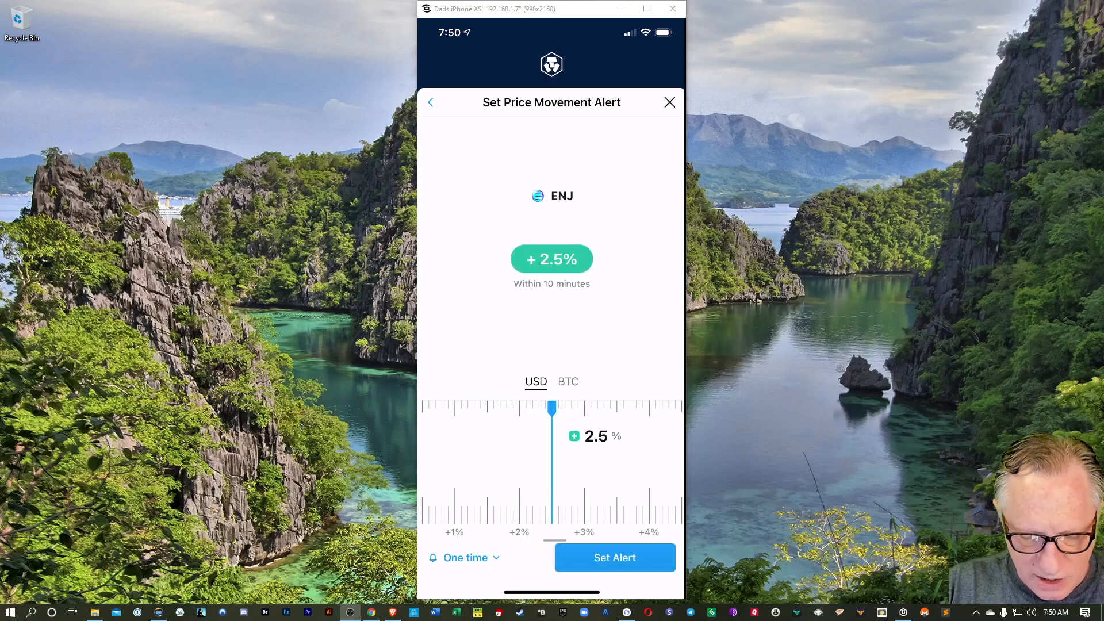
pyautogui.moveTo(552, 408); pyautogui.dragTo(591, 409)
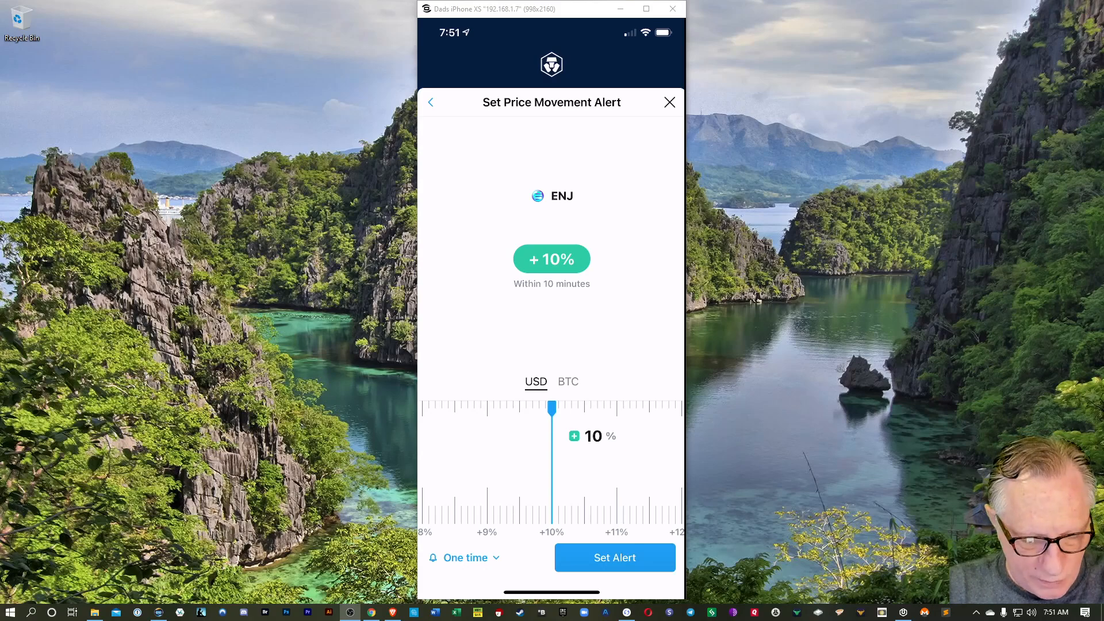
pyautogui.click(464, 558)
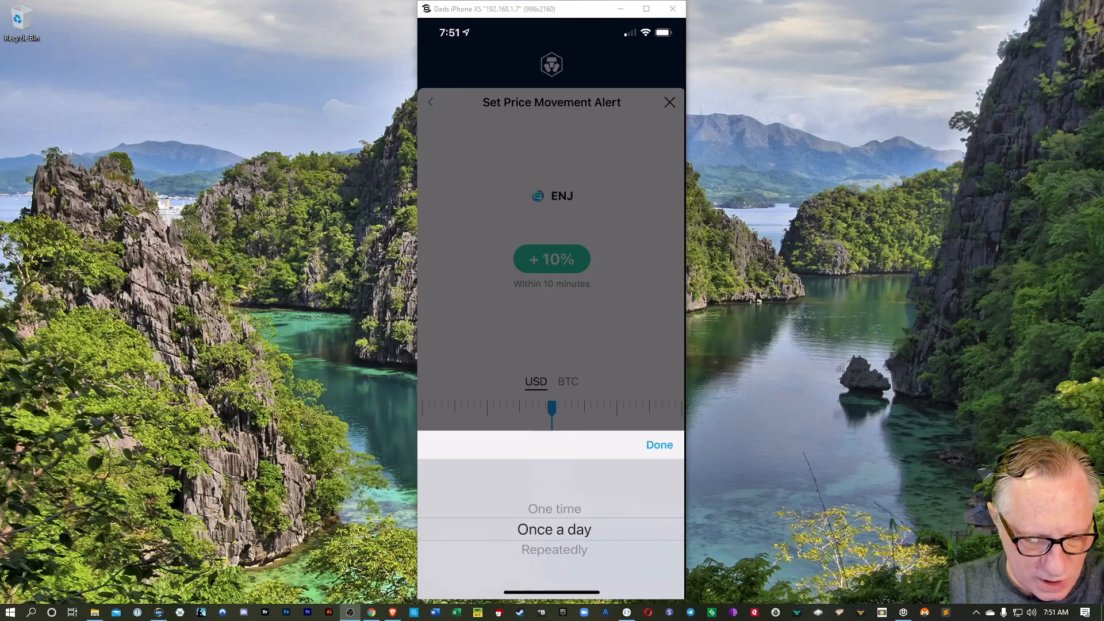
# Confirm the once-a-day frequency for the ENJ alert and go back home
pyautogui.click(657, 444)
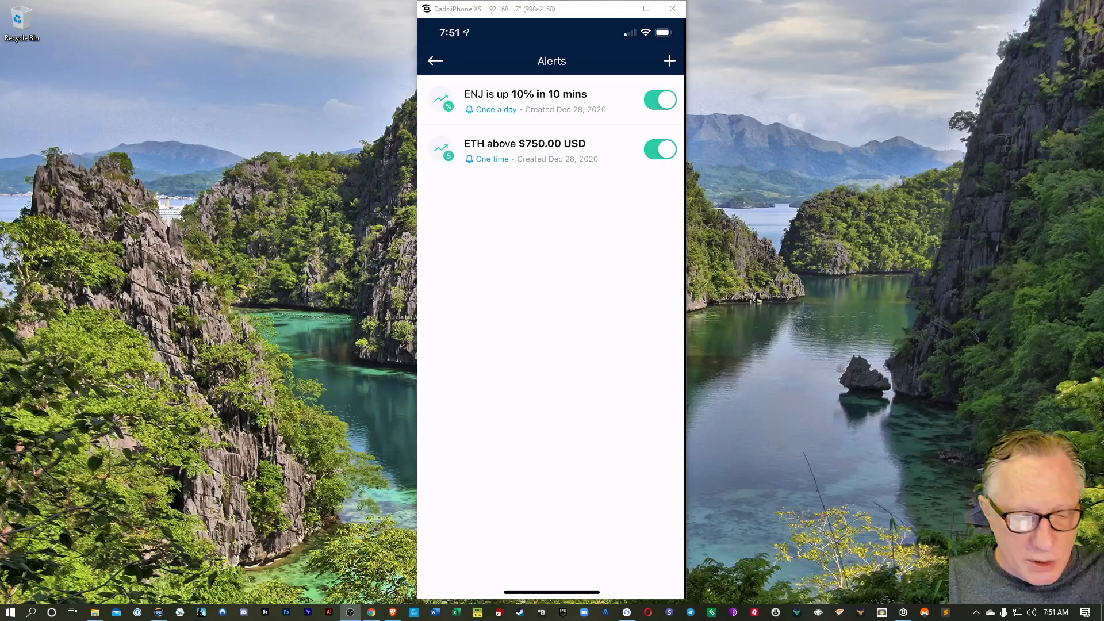
pyautogui.click(435, 61)
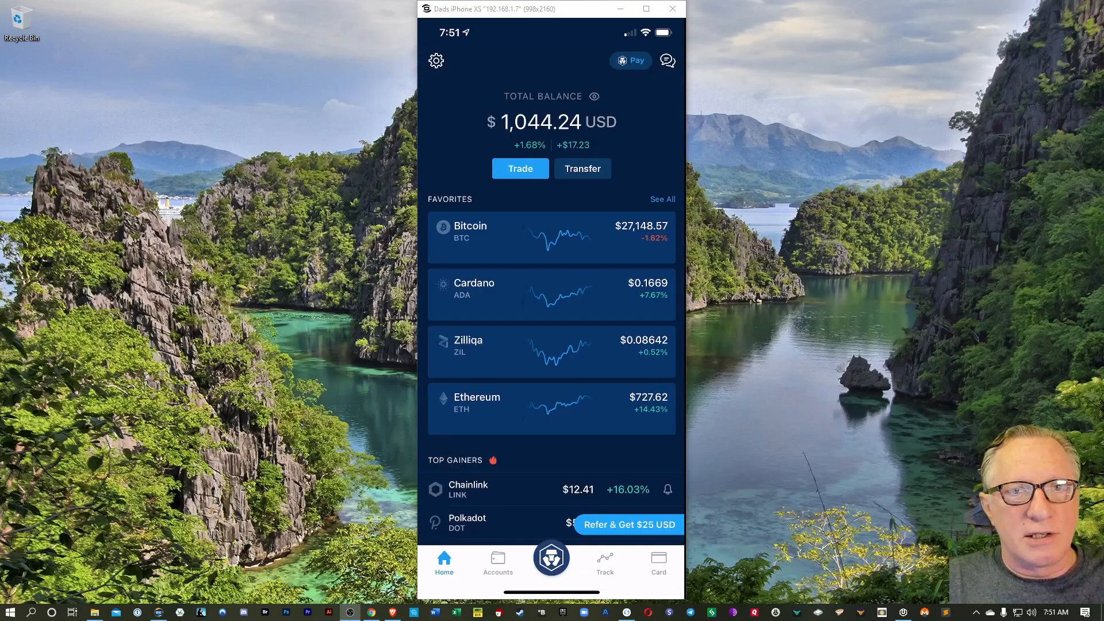